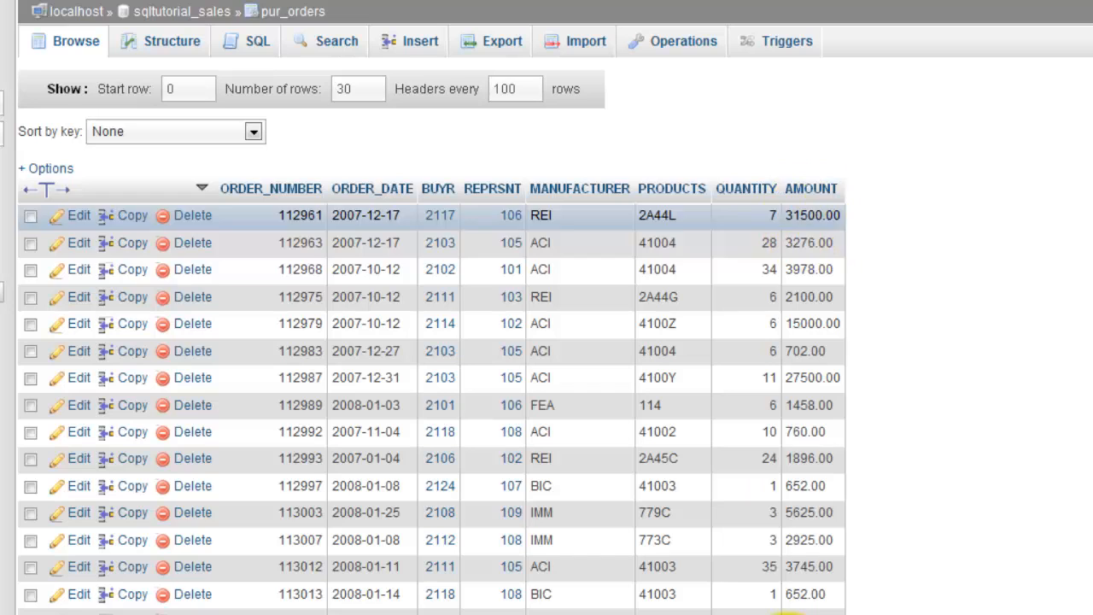
mouse_move(810, 189)
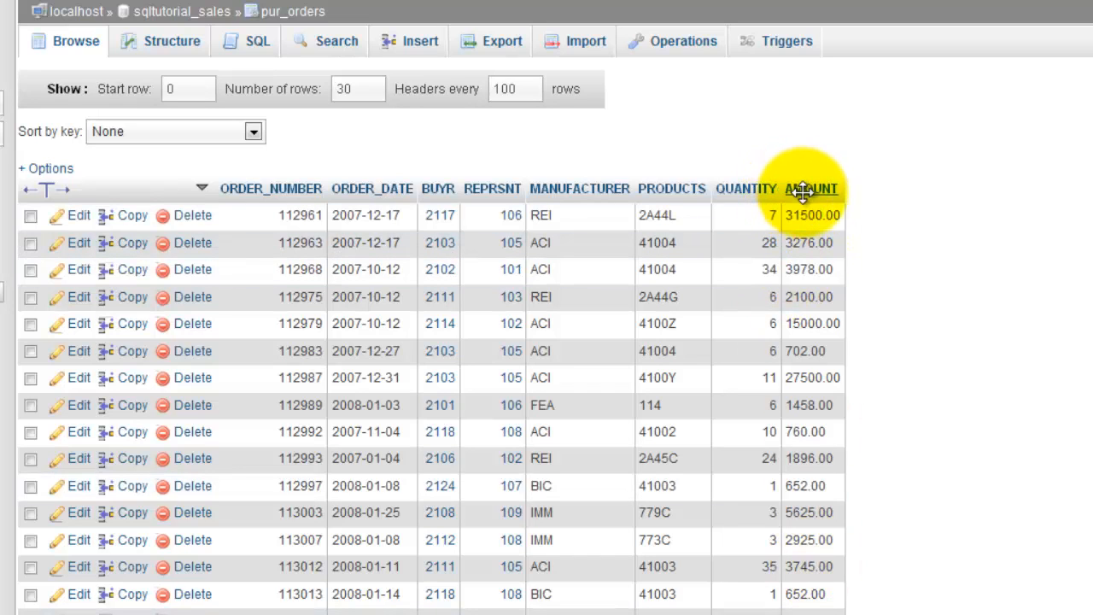
mouse_move(803, 410)
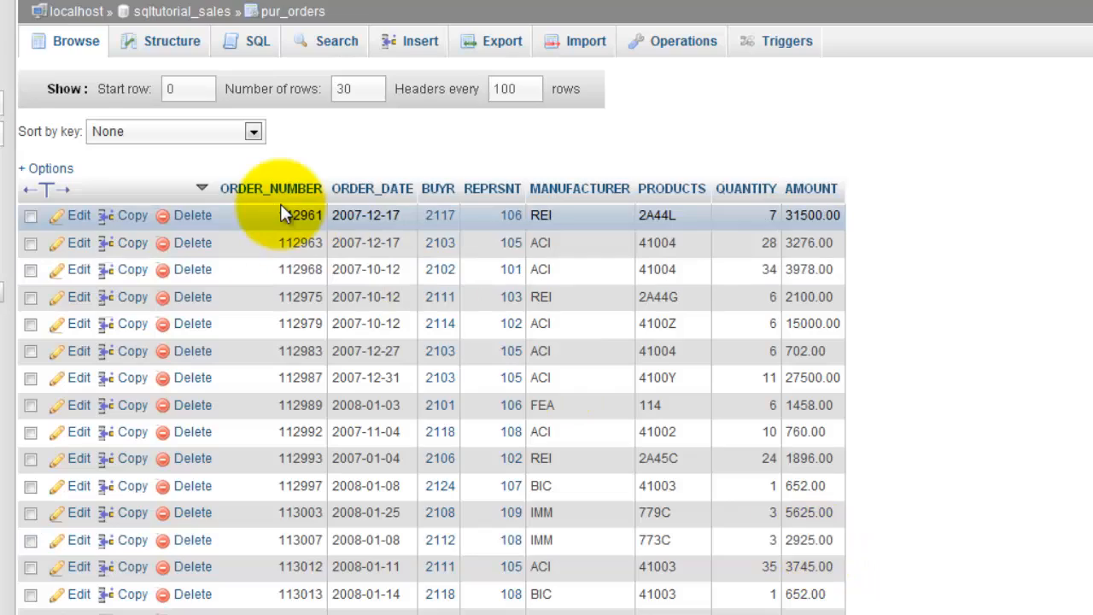
mouse_move(723, 248)
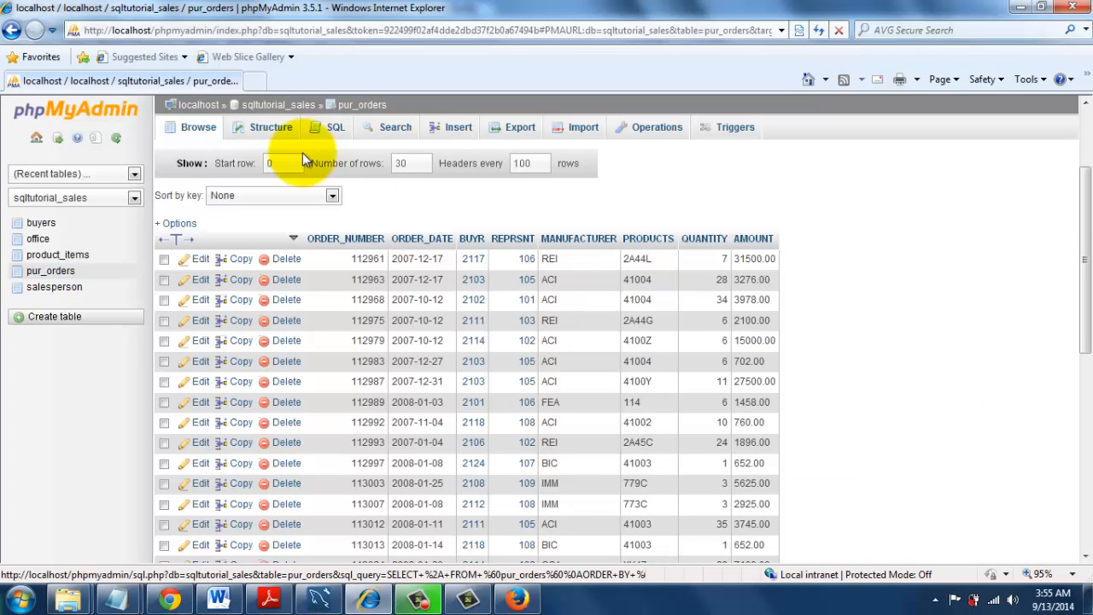
mouse_move(266, 231)
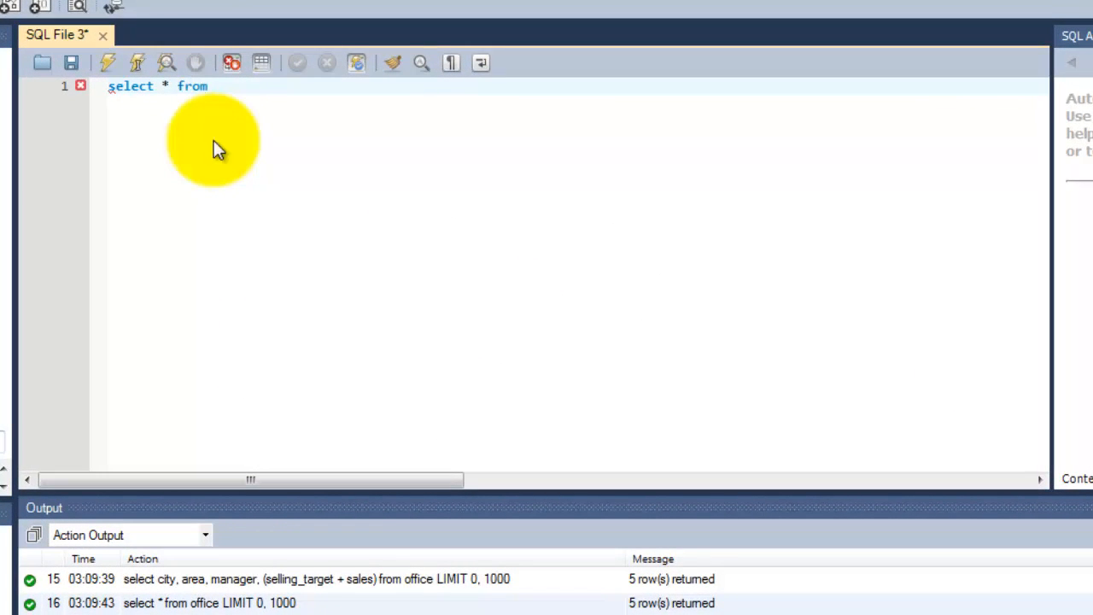
- Complete the query as 'select * from pur_orders' and run it to list every order
text(pur_orders)
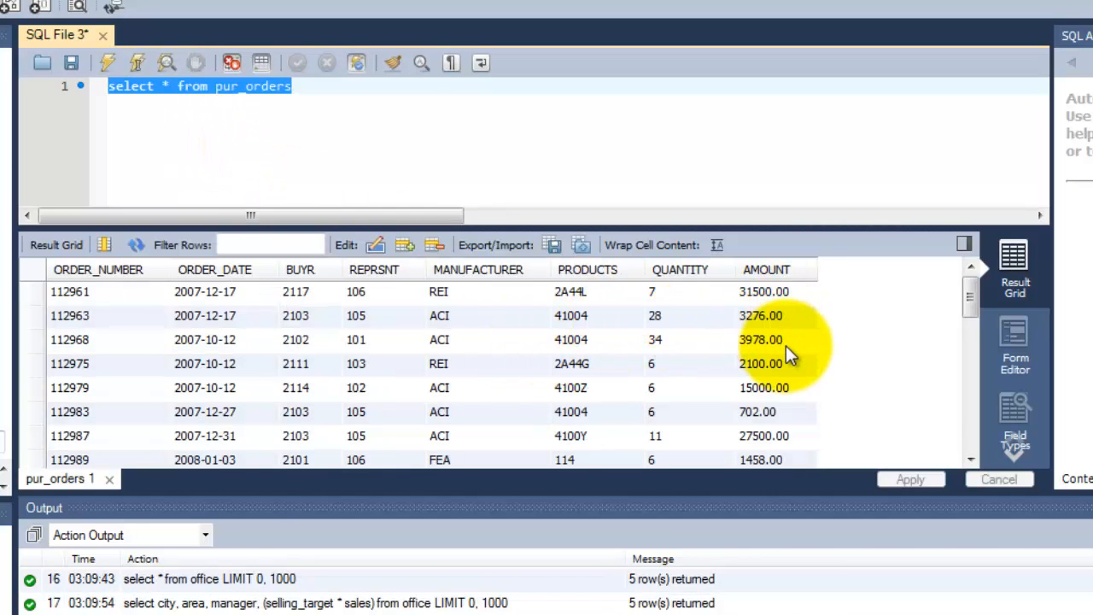
mouse_move(179, 269)
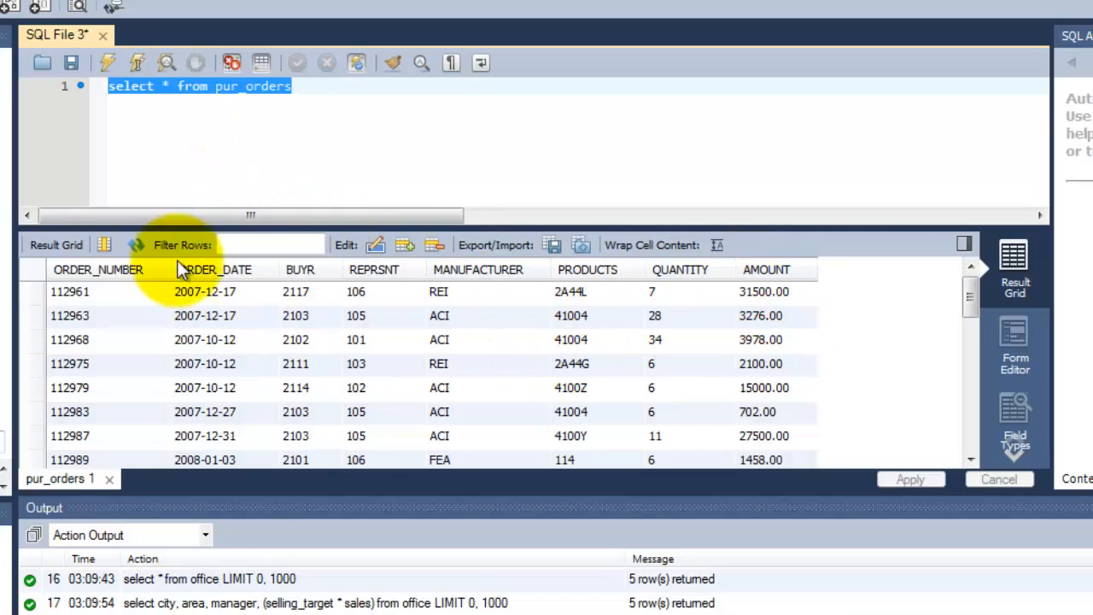
mouse_move(730, 331)
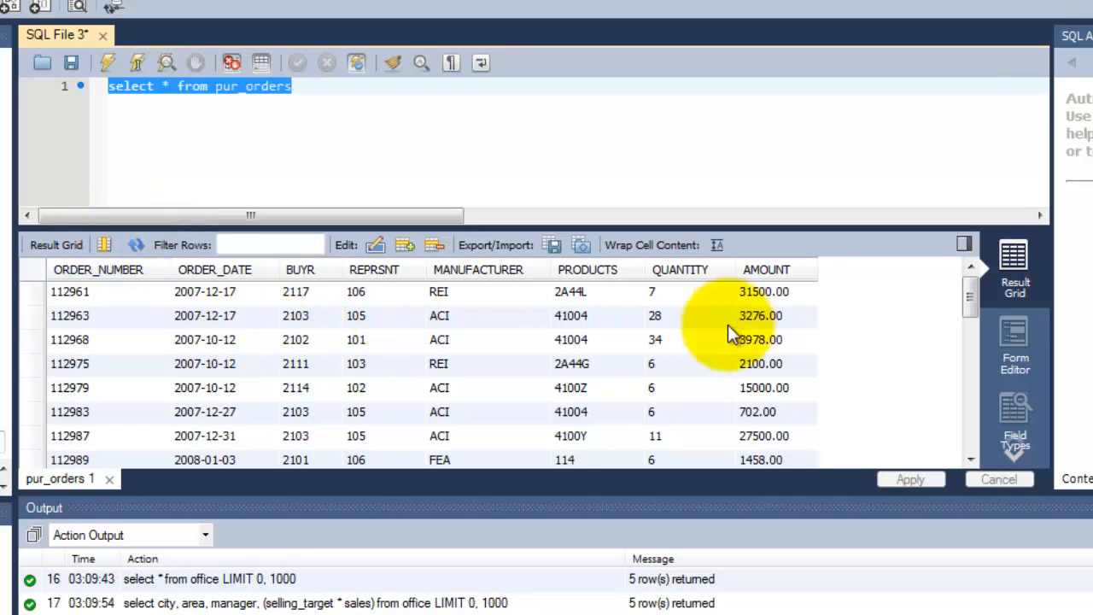
click(766, 270)
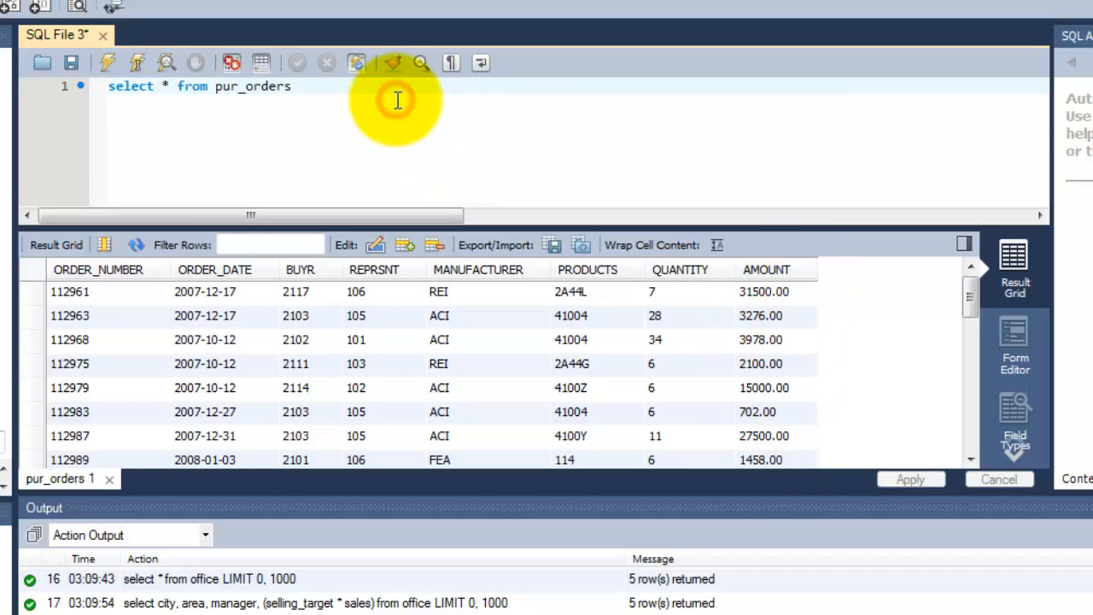
- Write 'select avg(amount) from pur_orders;' below and run it, getting 8256.366667
text(sel)
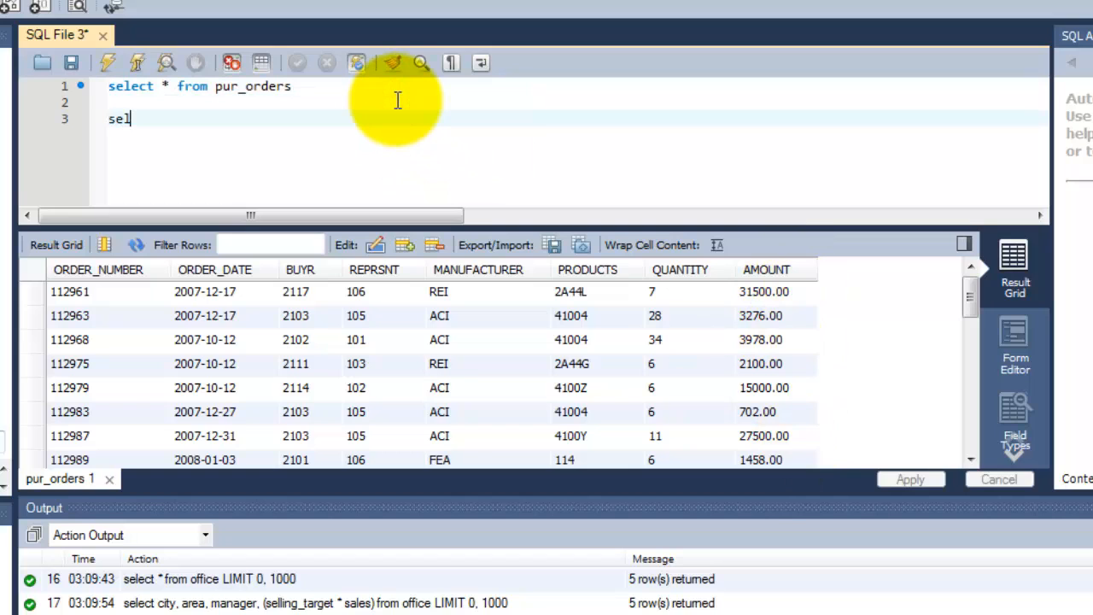
text(ect)
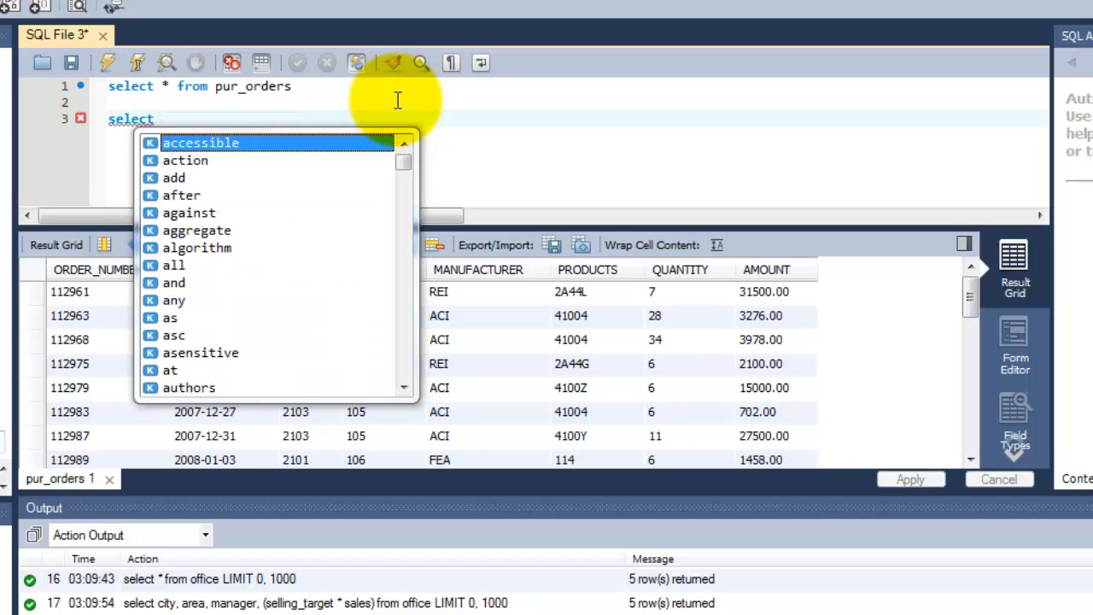
text(amount)
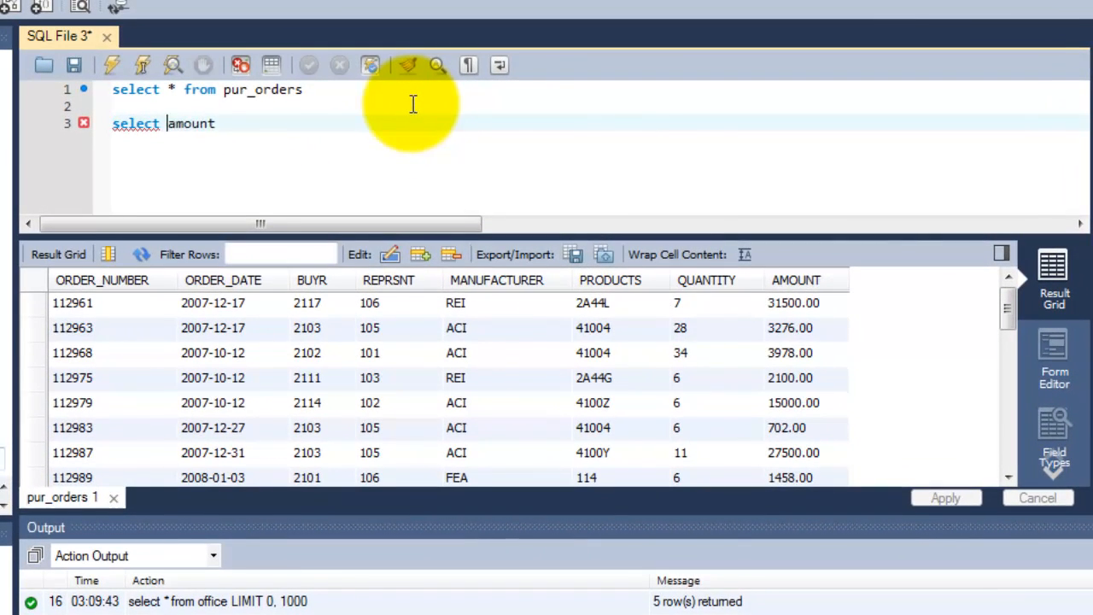
text(avg(a)
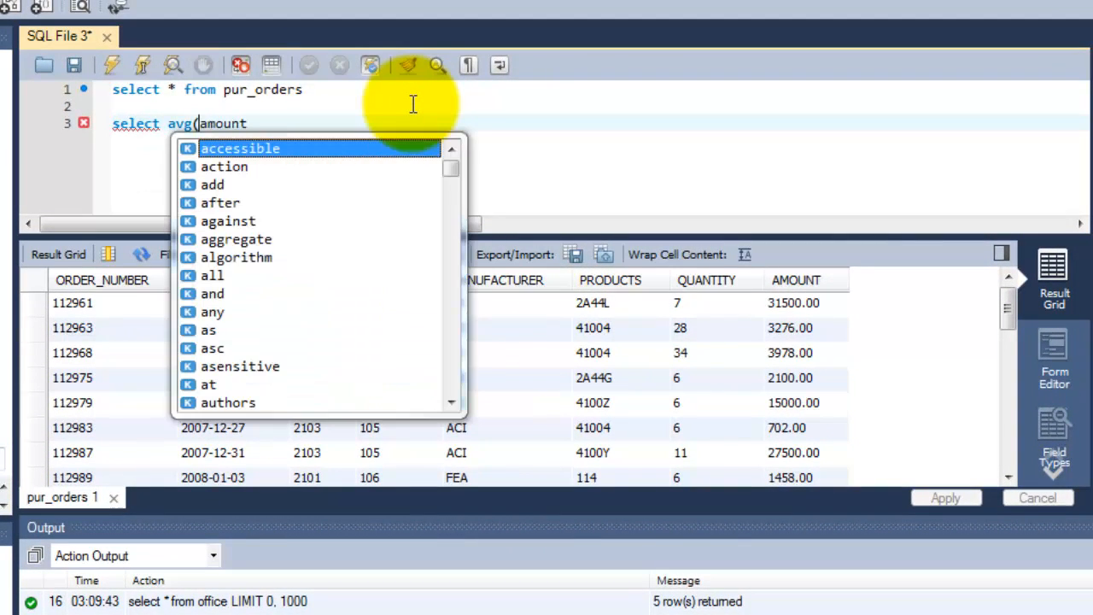
scroll(down, 3)
text())
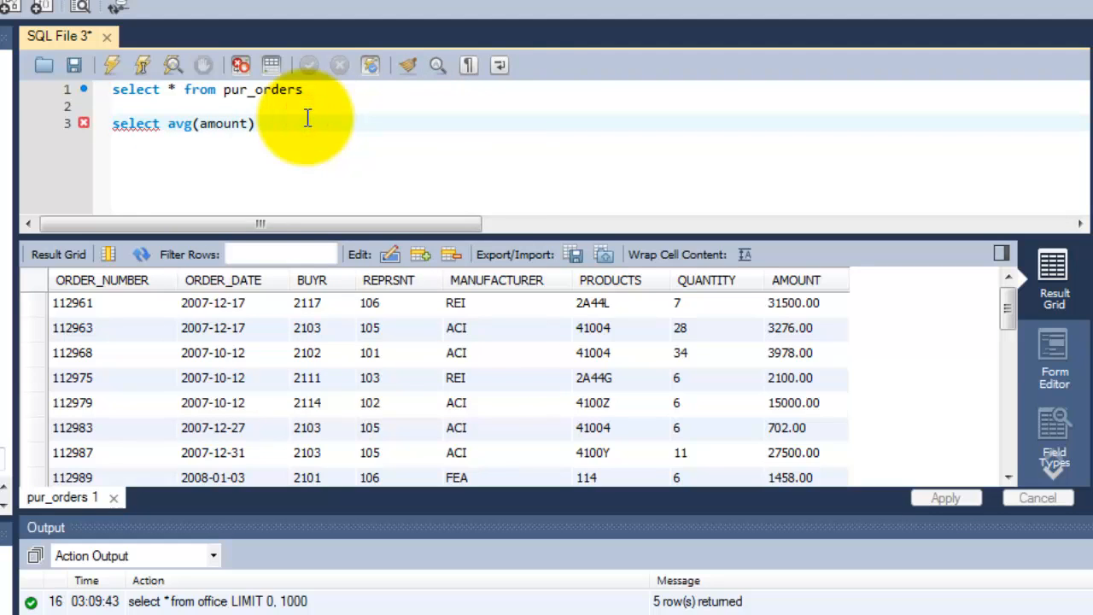
text(from pur)
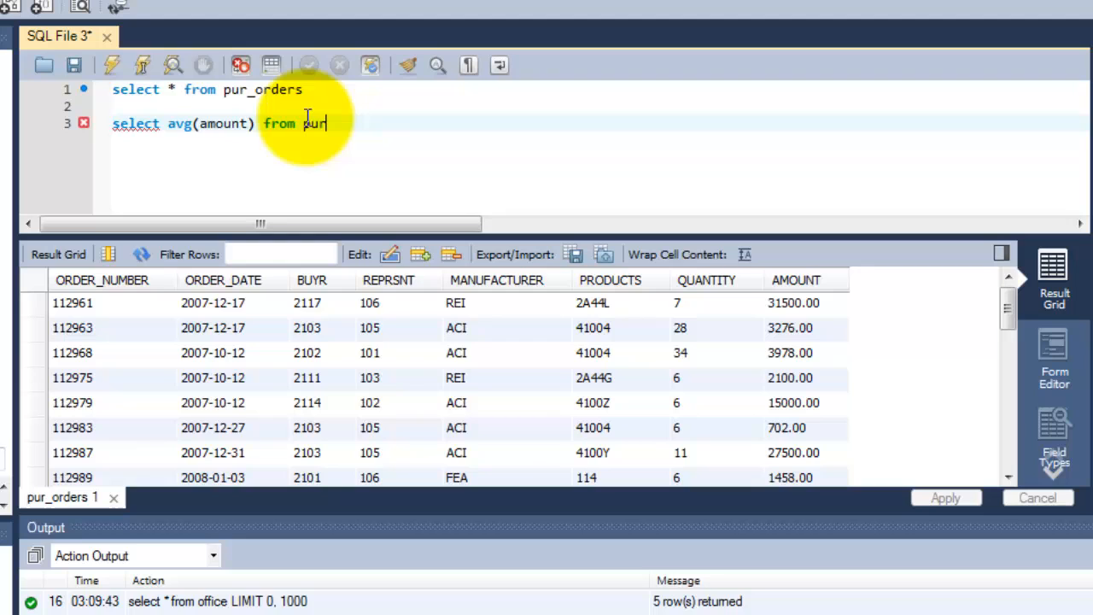
text(_)
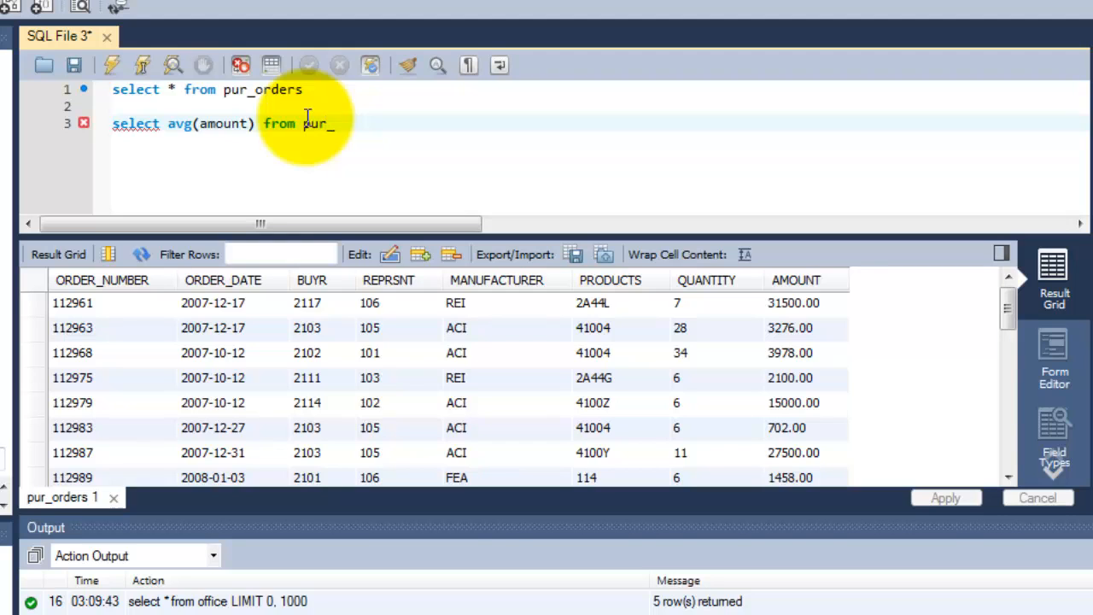
click(111, 66)
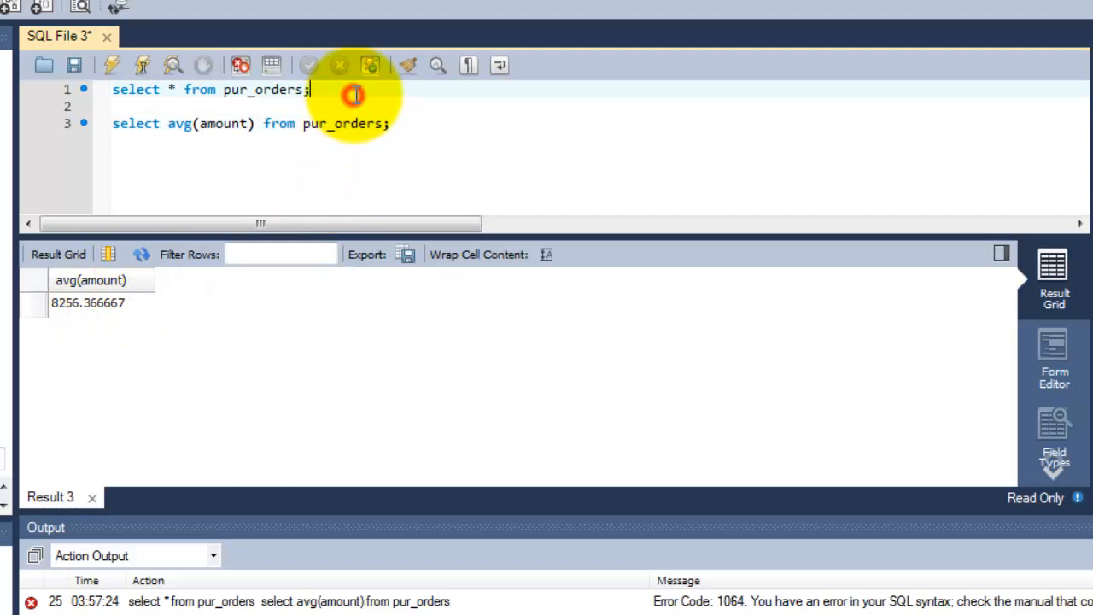
- Rerun the order listing, scroll through the amounts, and redisplay the 8256.366667 average
click(111, 64)
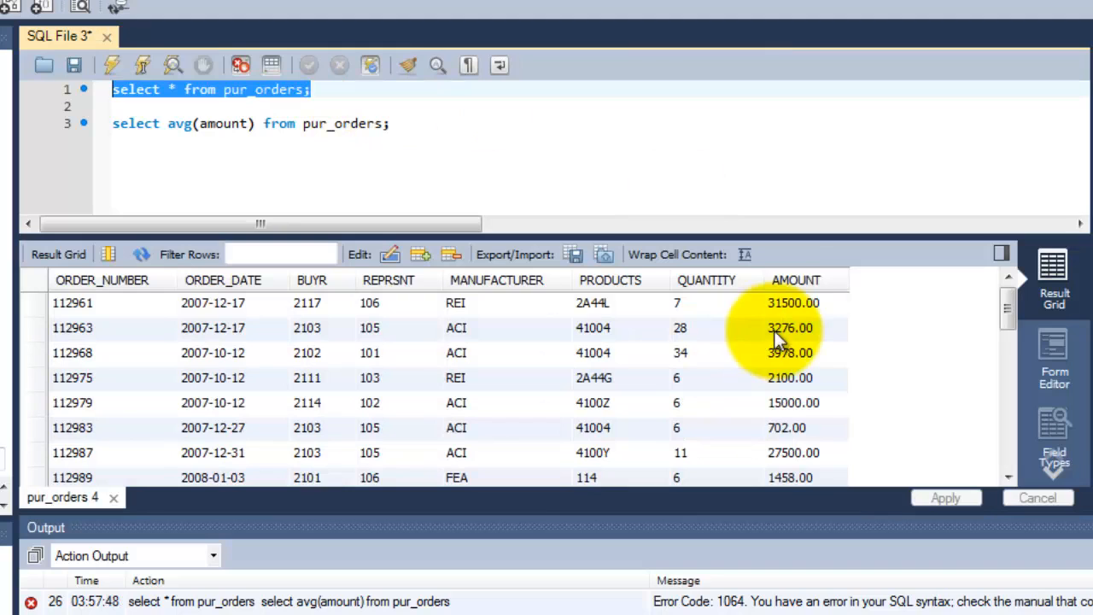
scroll(down, 3)
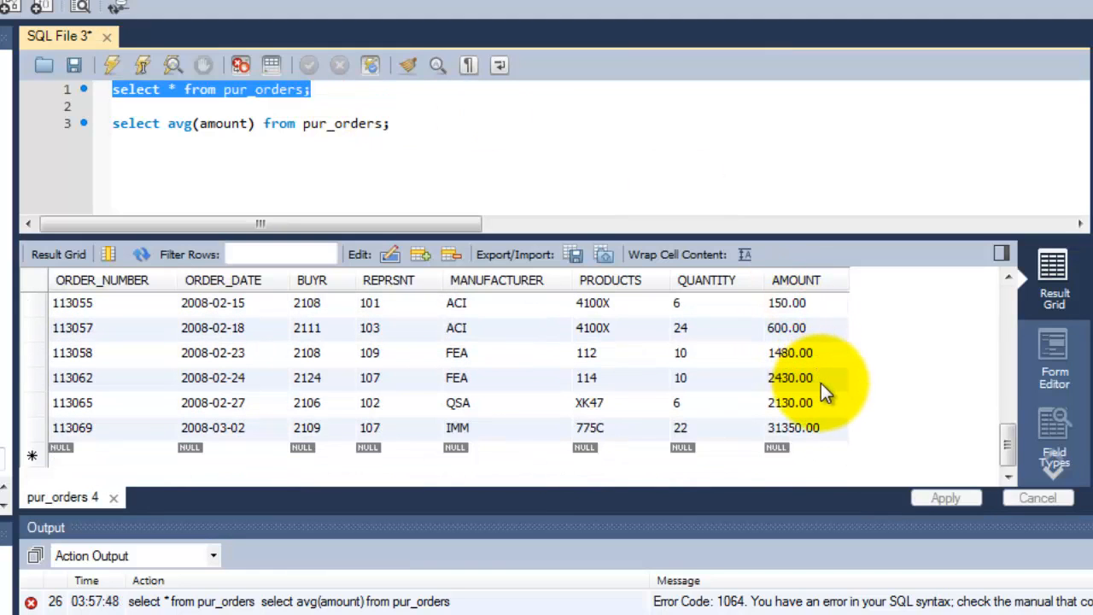
click(792, 428)
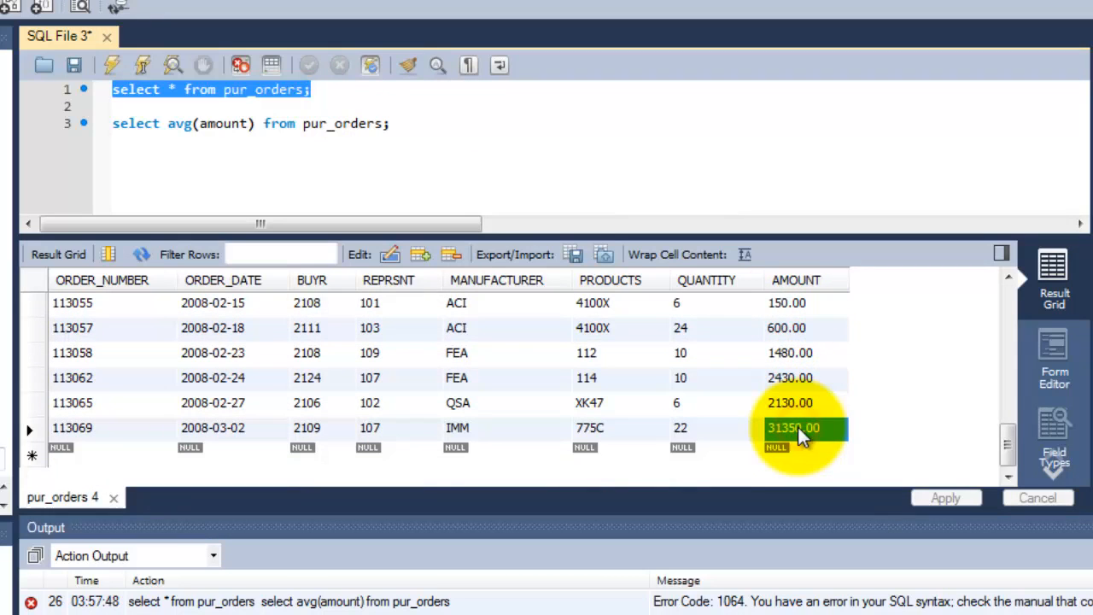
scroll(up, 3)
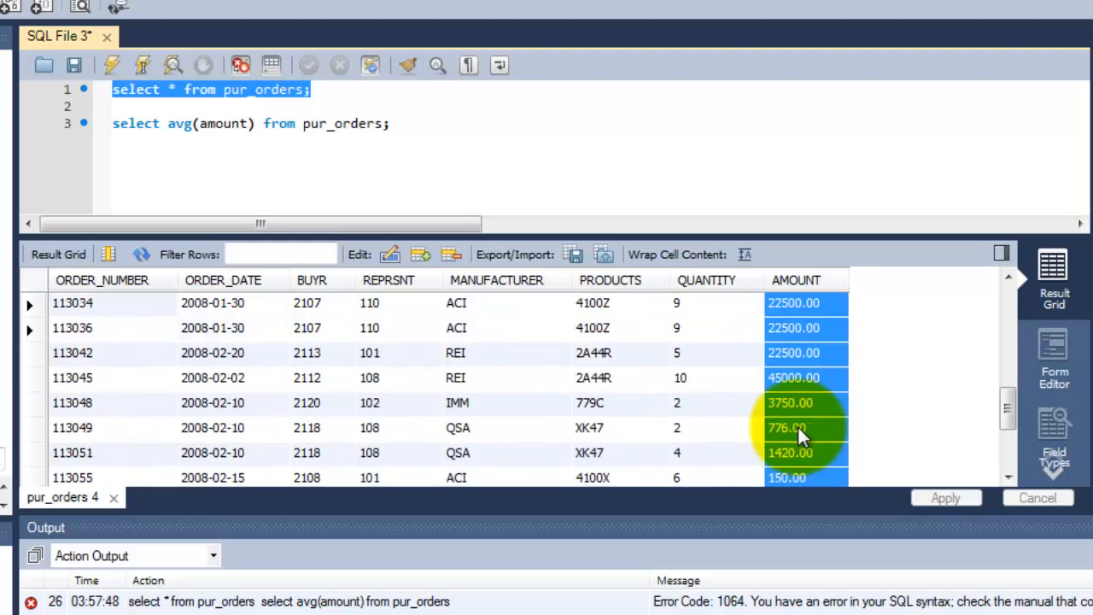
scroll(up, 3)
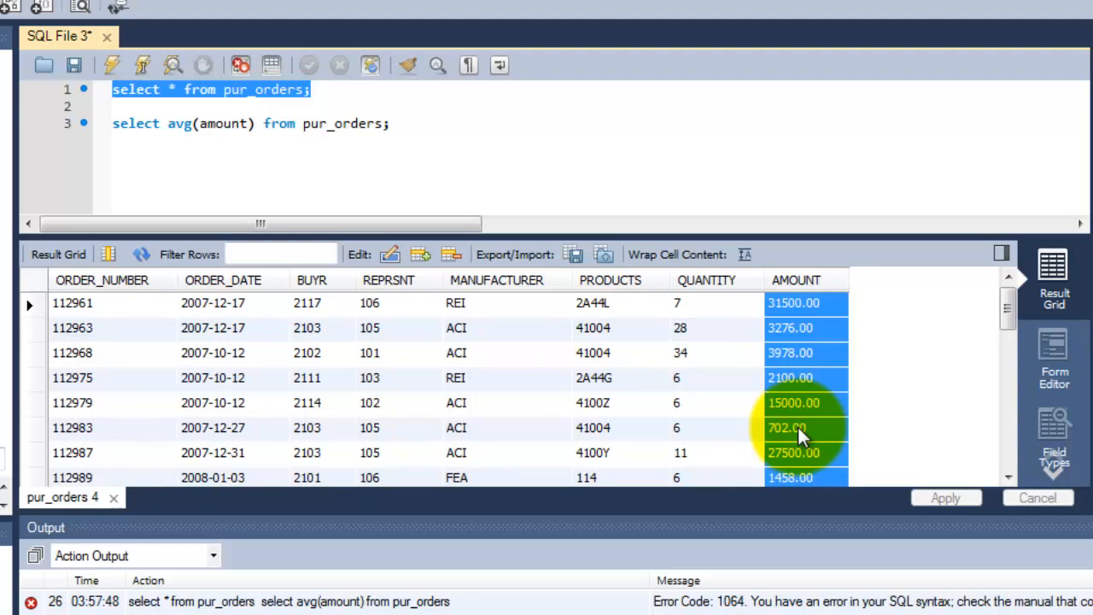
mouse_move(737, 317)
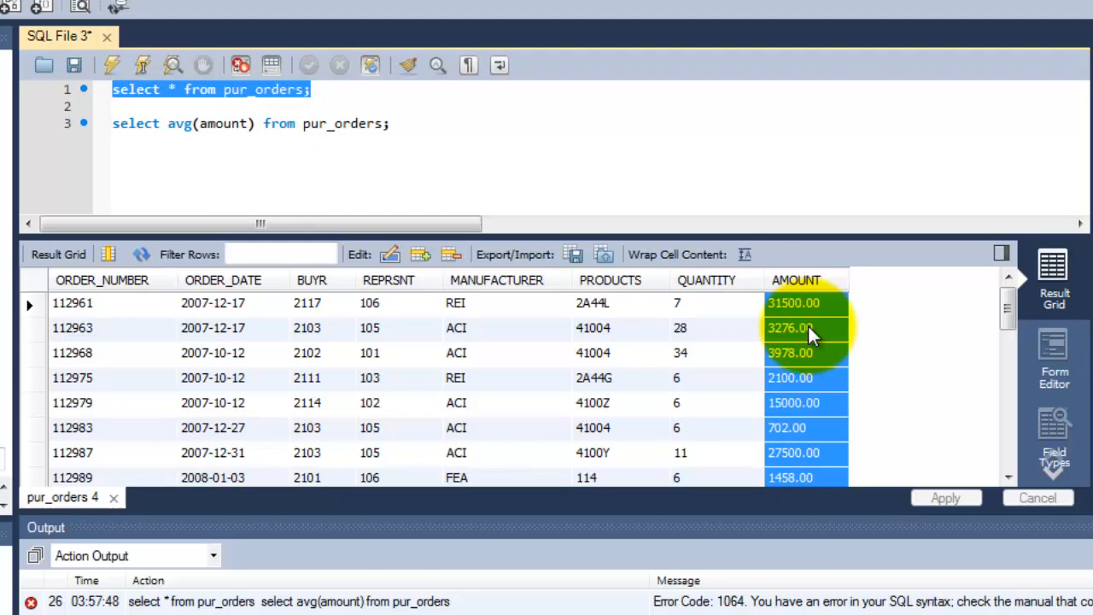
mouse_move(811, 315)
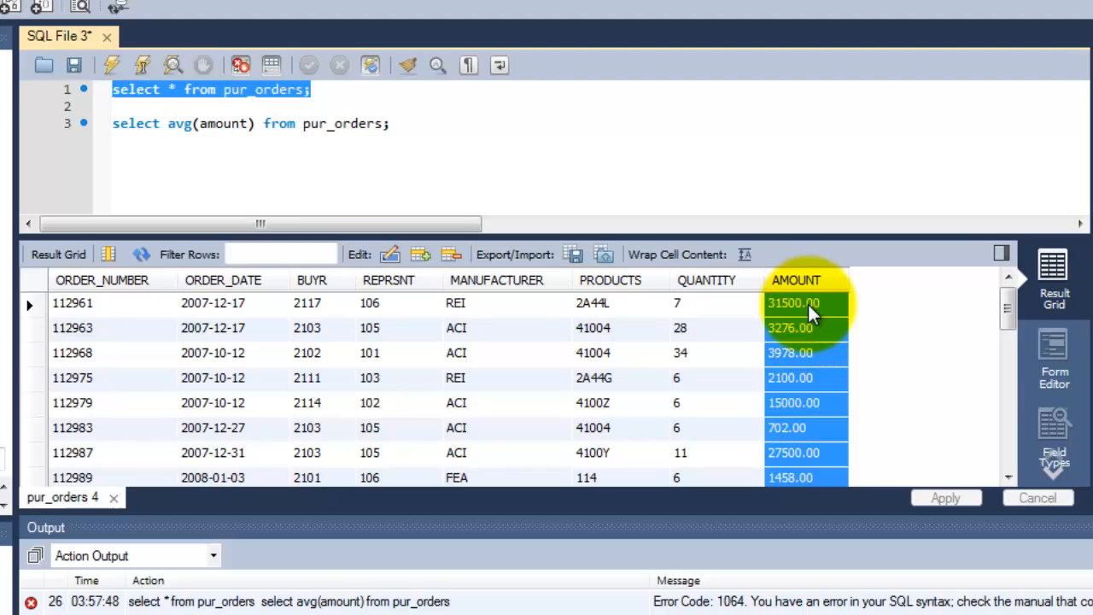
mouse_move(422, 147)
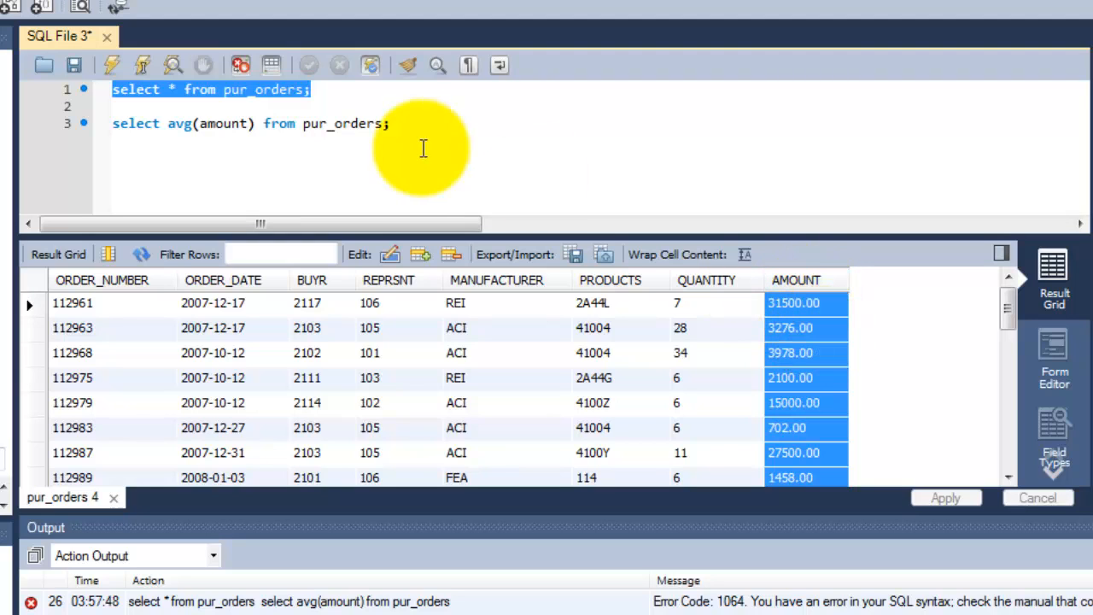
scroll(down, 3)
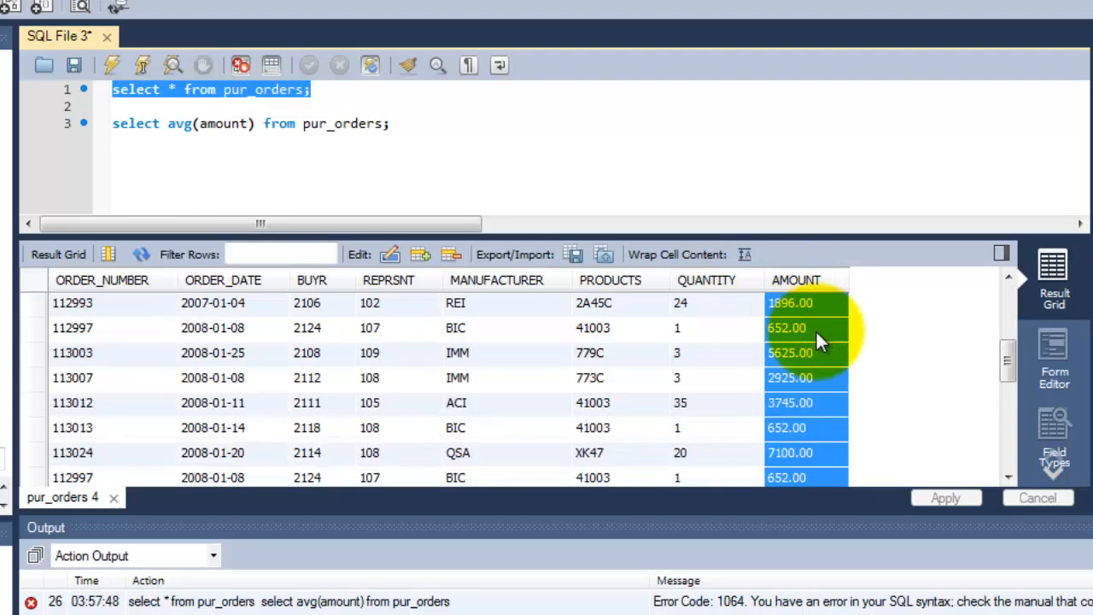
scroll(down, 3)
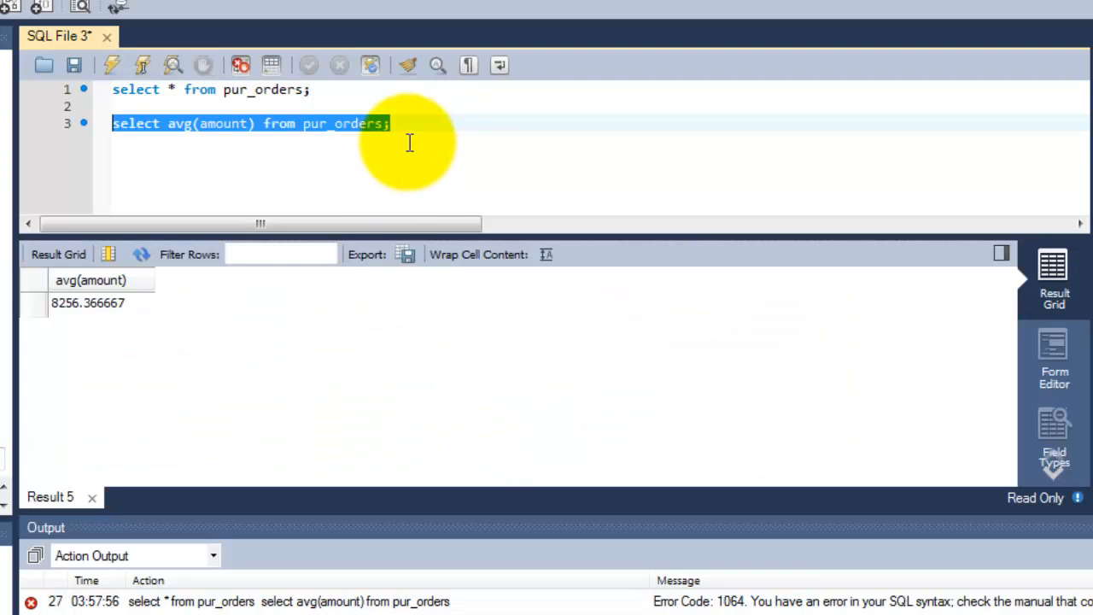
- Select the 'select * from pur_orders' query to show all 30 order rows
click(416, 123)
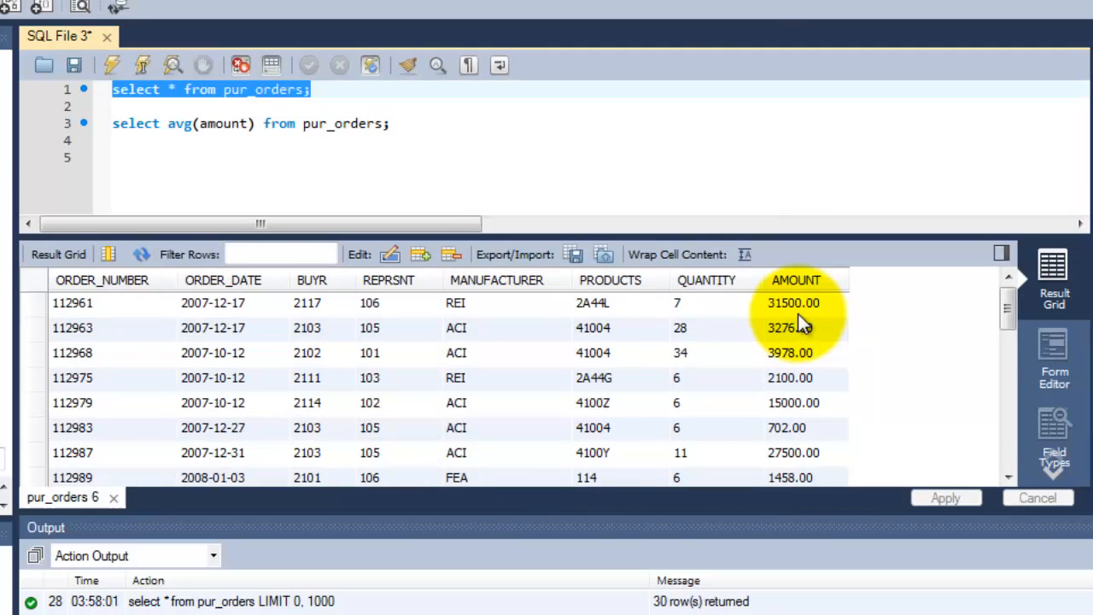
mouse_move(679, 397)
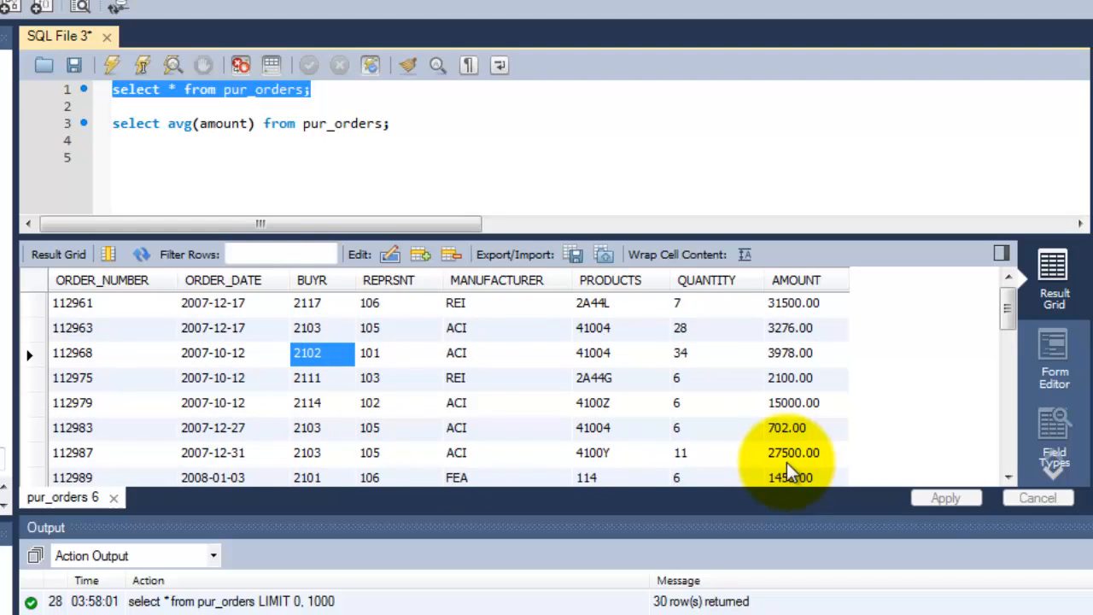
mouse_move(785, 449)
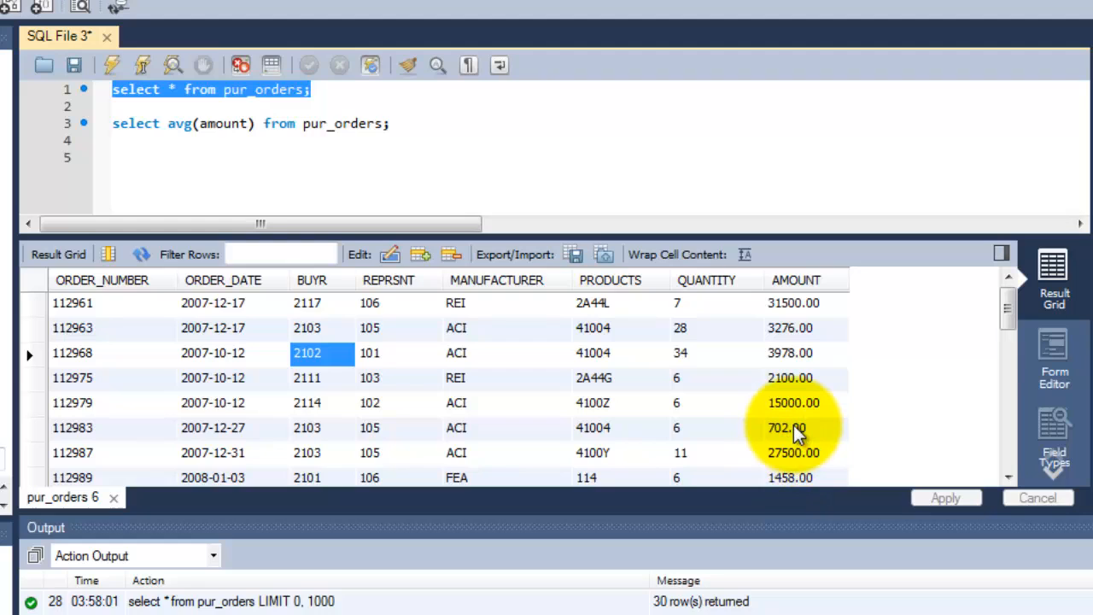
mouse_move(807, 442)
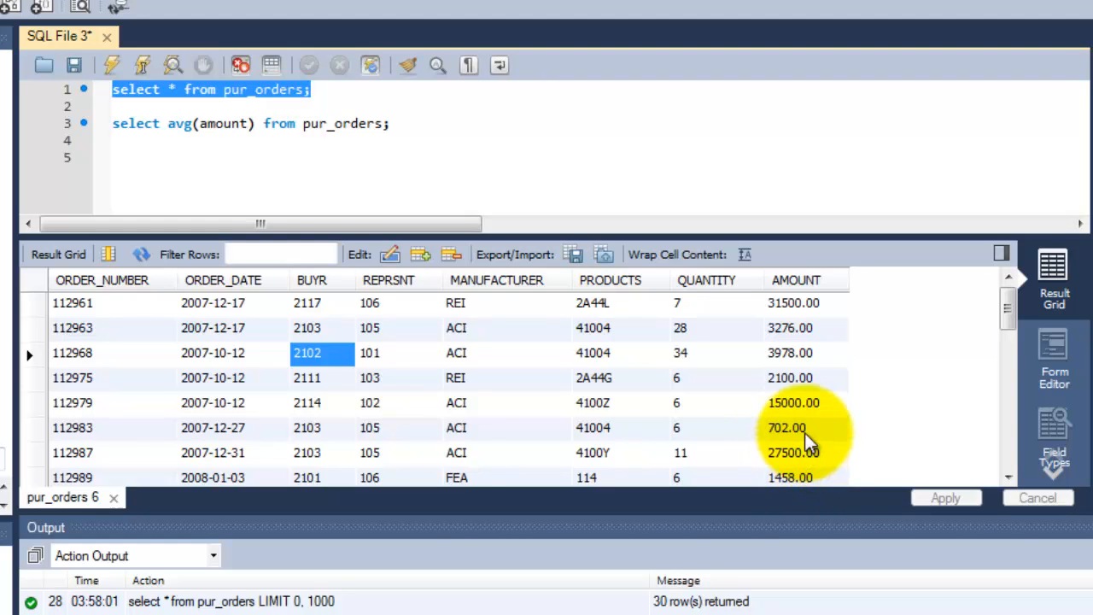
mouse_move(323, 457)
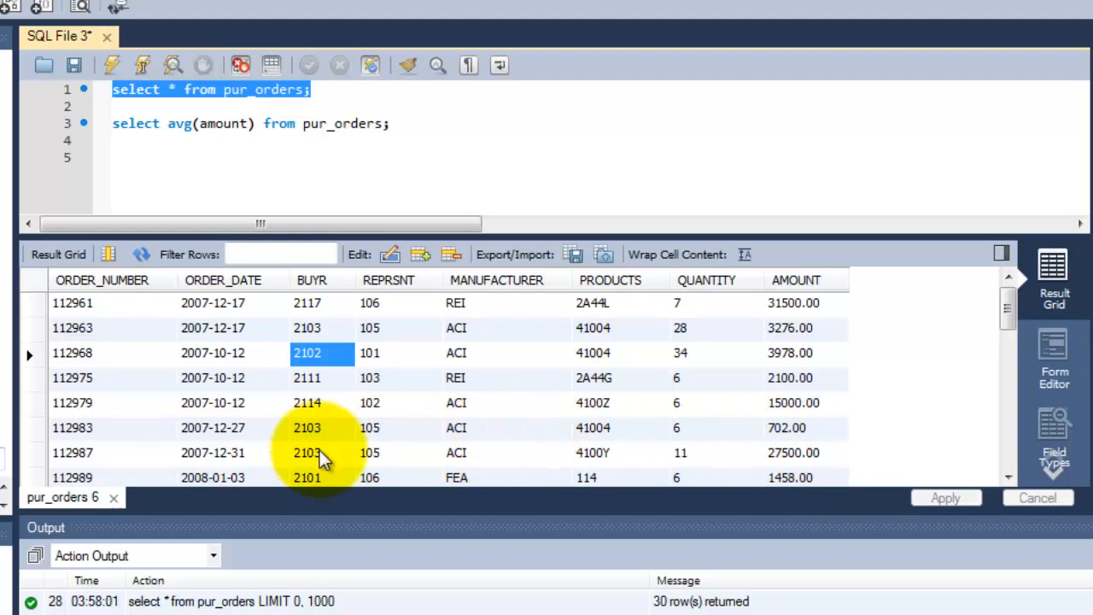
- Write 'select avg(amount) from pur_orders where buyr = 2103', returning 8895.500000
text(sele)
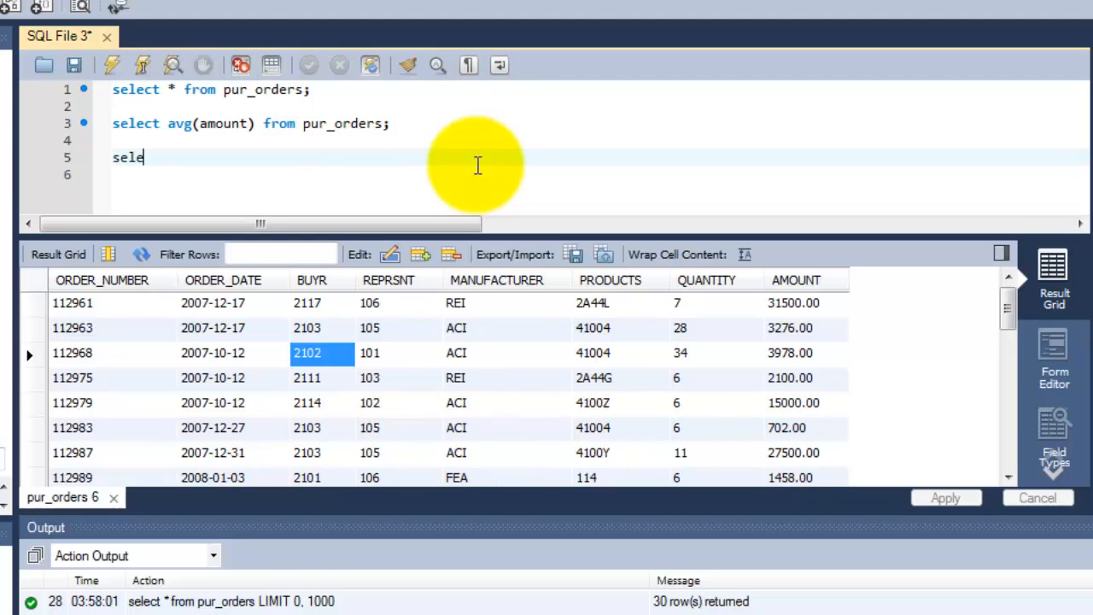
text(ct avg()
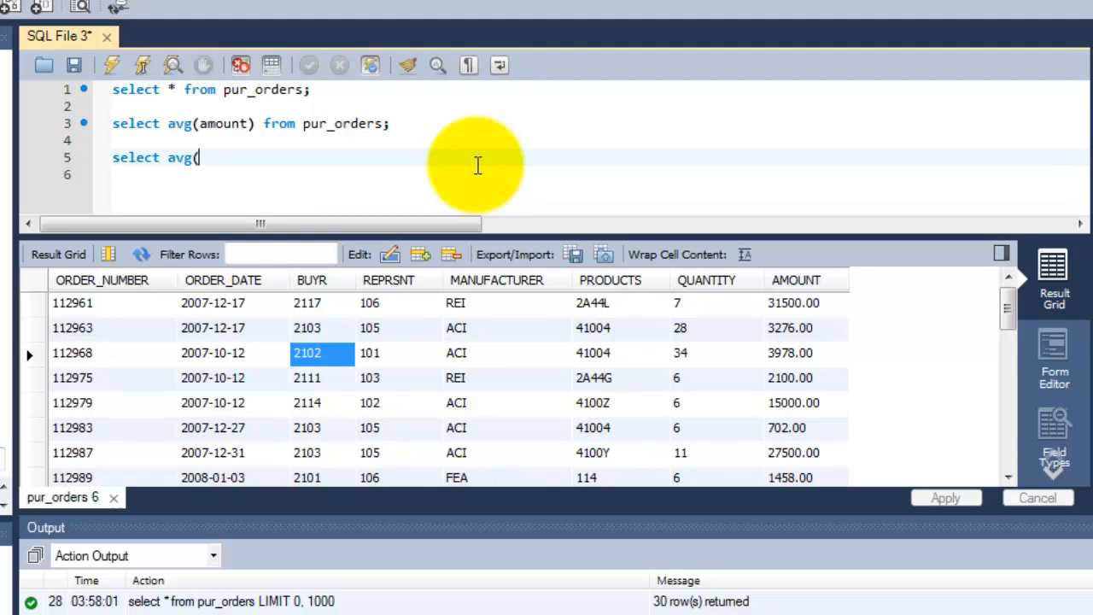
text(amount)
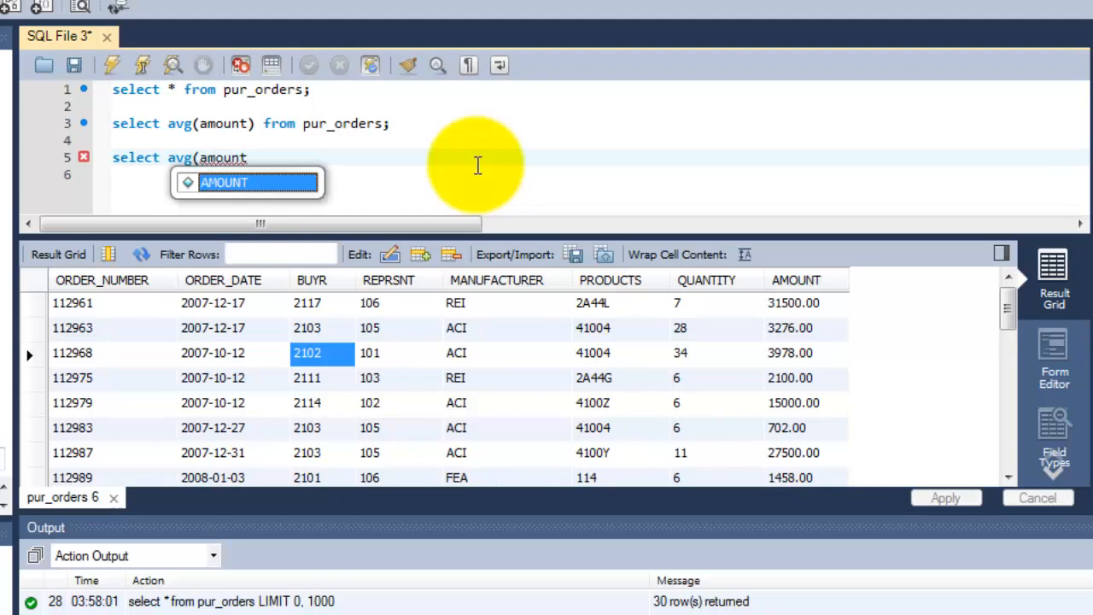
text() from pur)
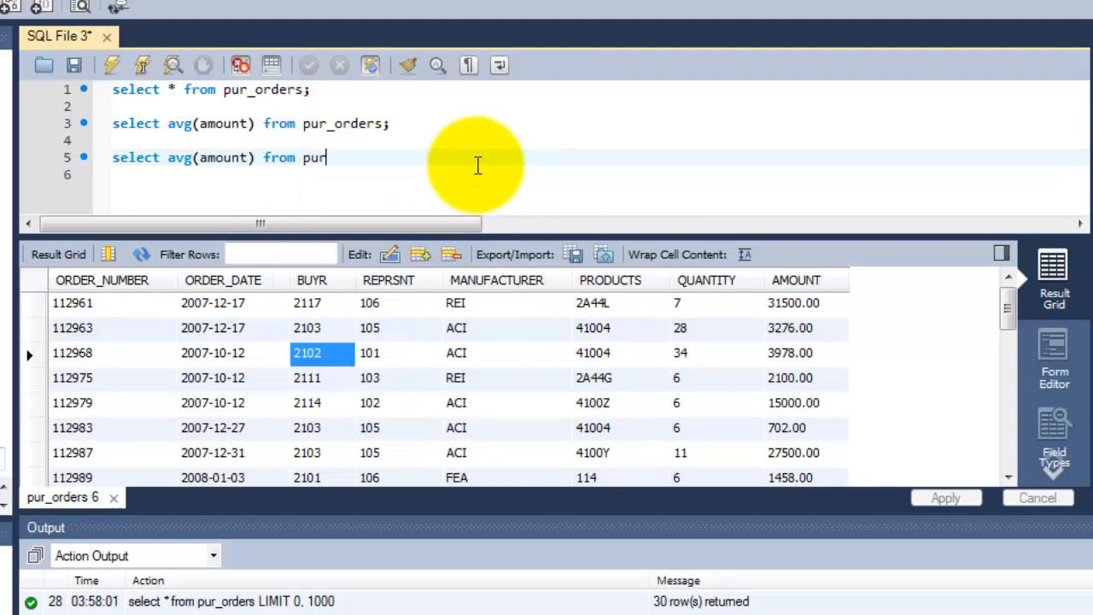
text(_orders where)
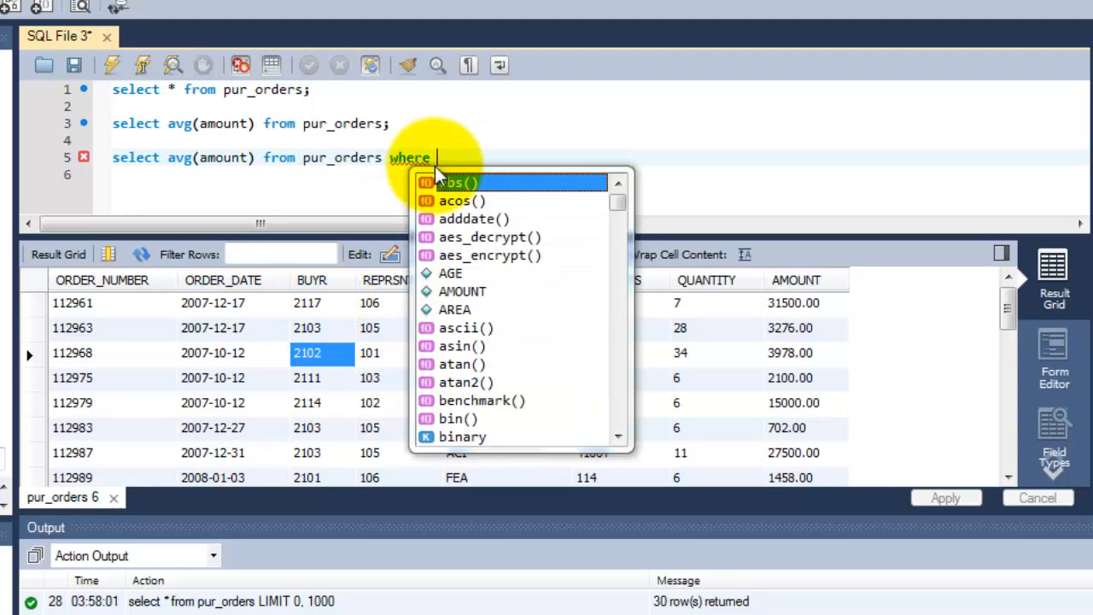
text(b)
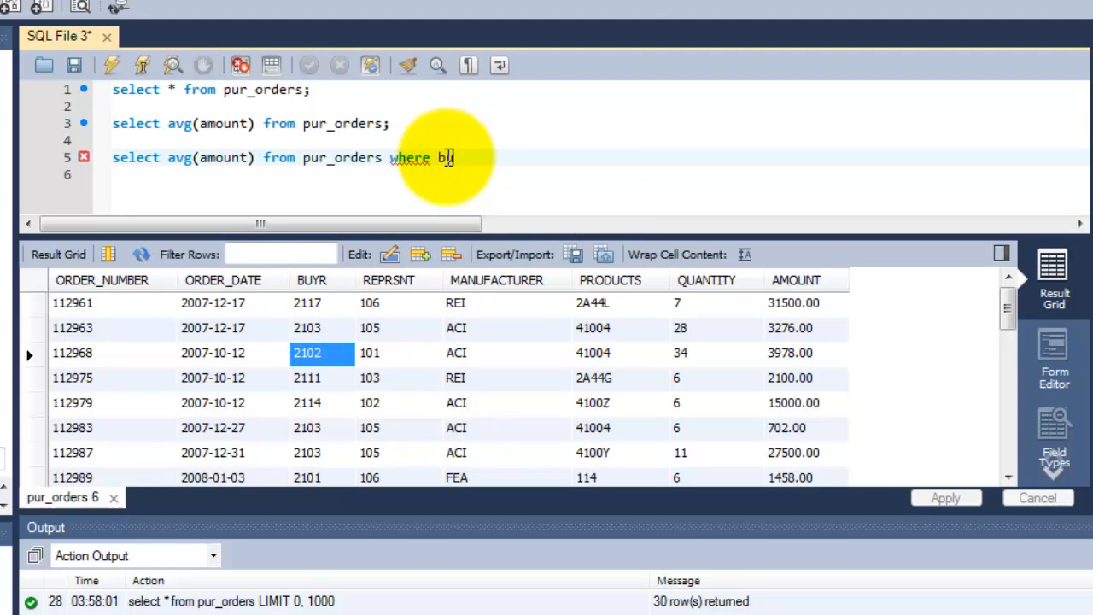
text(yr =)
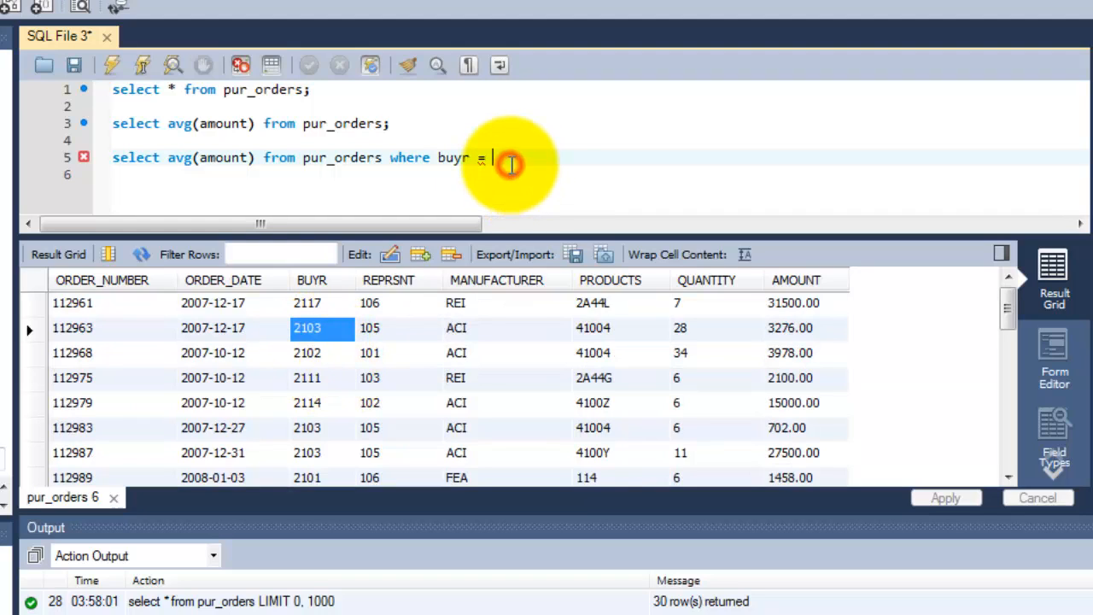
text(2103)
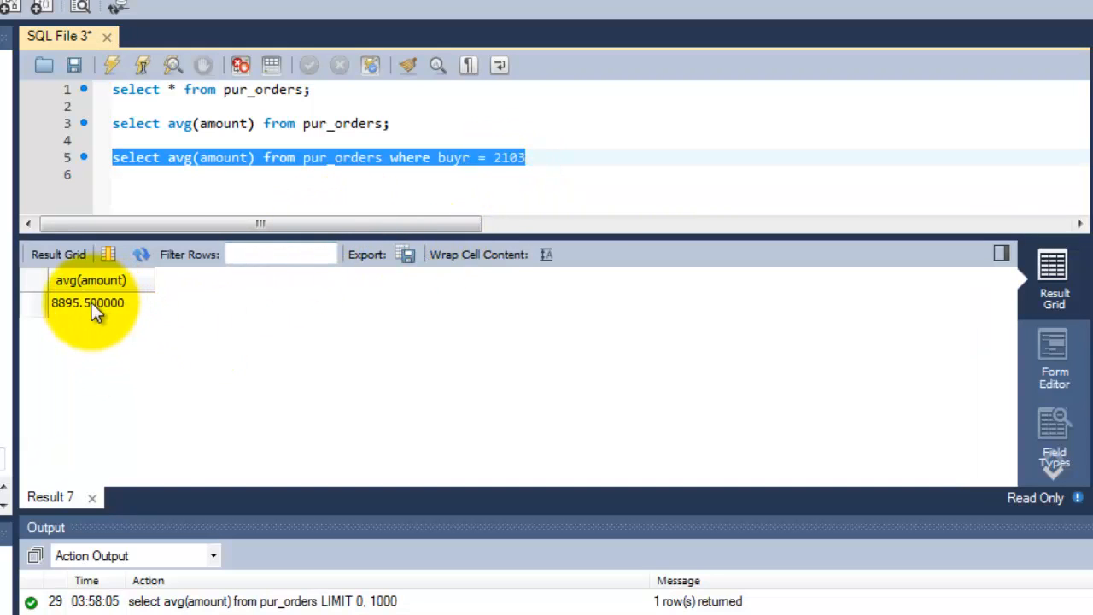
click(87, 303)
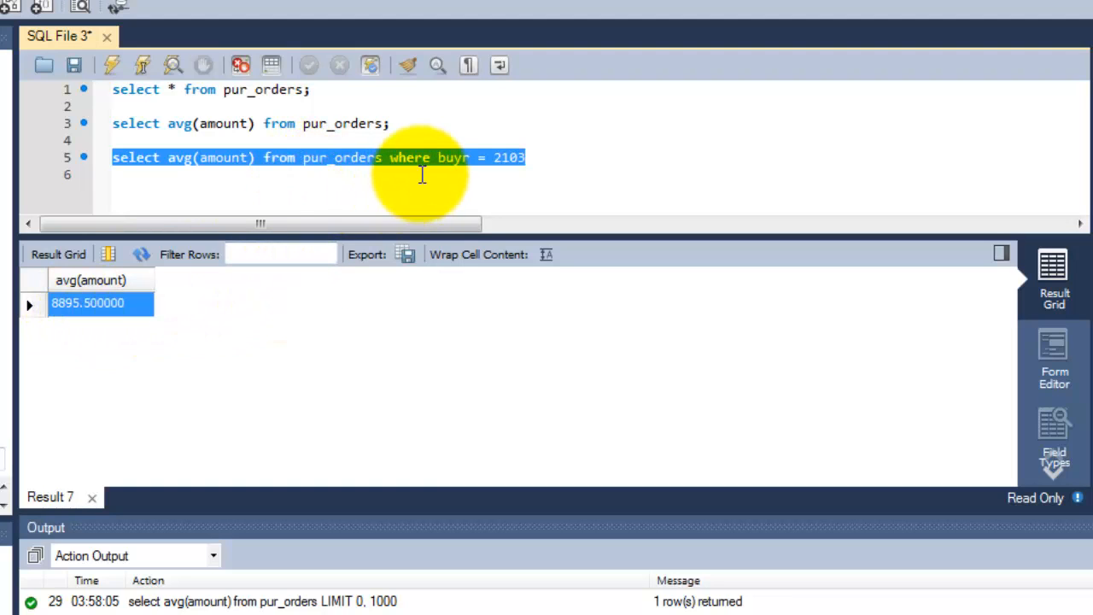
click(534, 157)
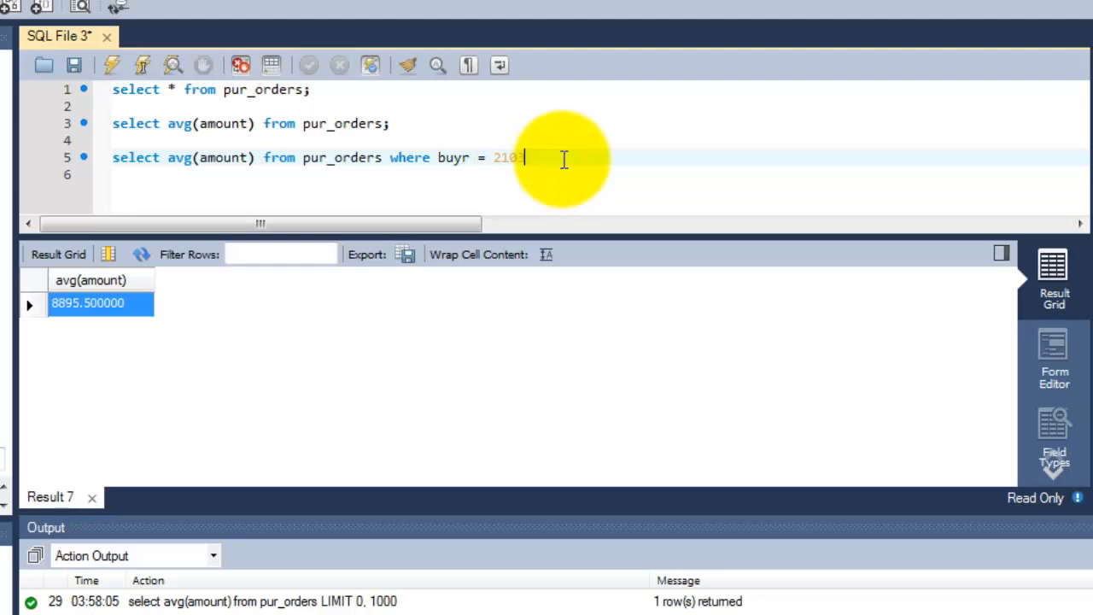
text(3)
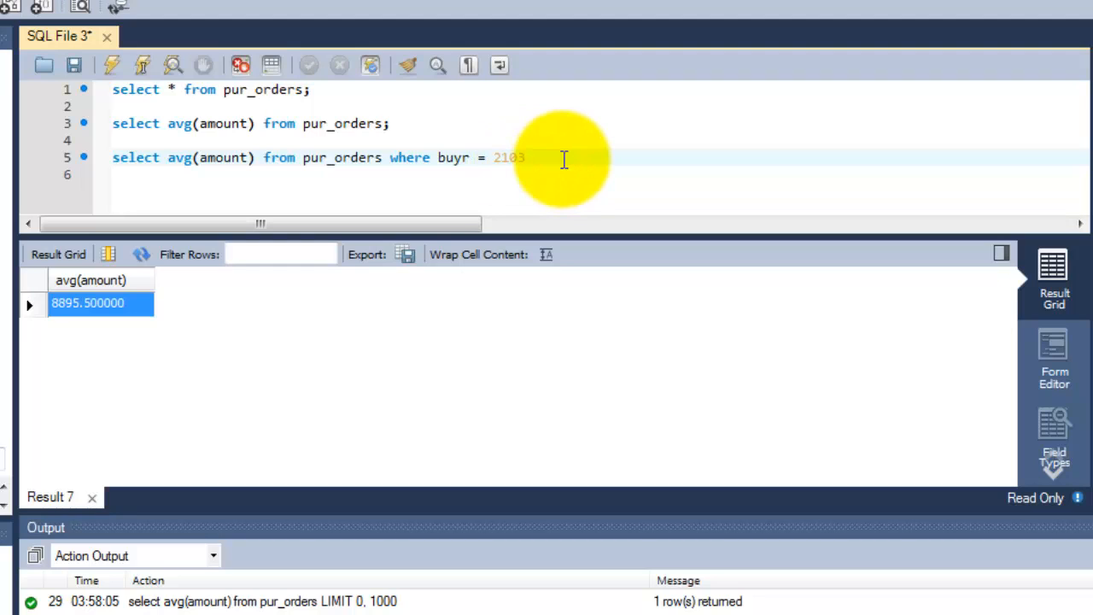